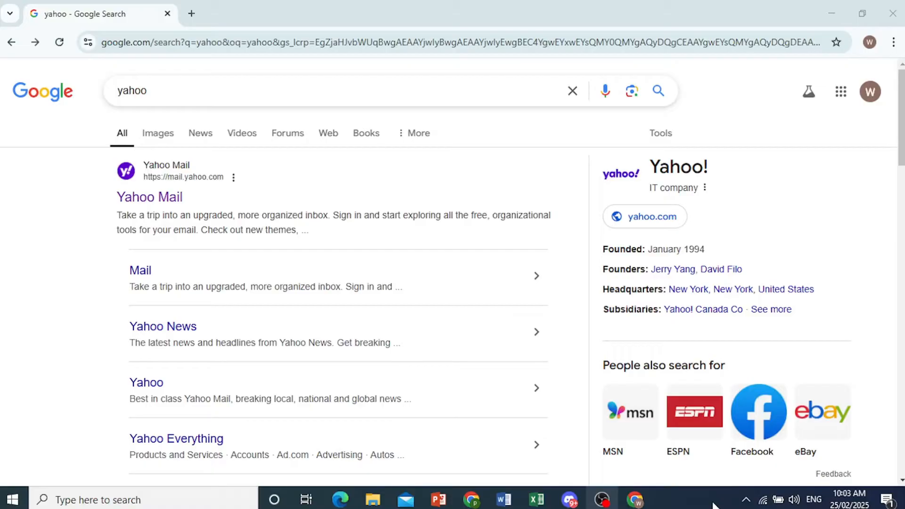
{"action": "mouse_move", "coordinate": [182, 60]}
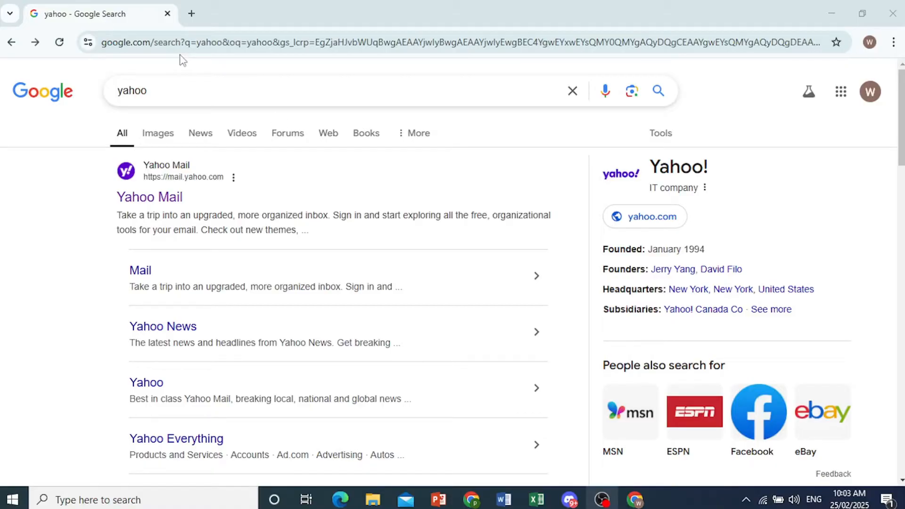
{"action": "mouse_move", "coordinate": [204, 210]}
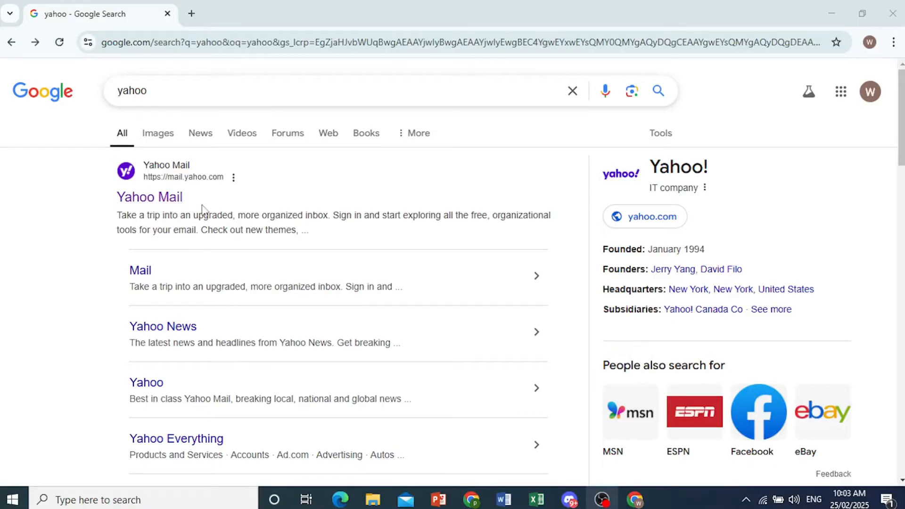
Step: Go from the Google results for 'yahoo' to the Yahoo Mail sign-in page
{"action": "left_click", "coordinate": [149, 197]}
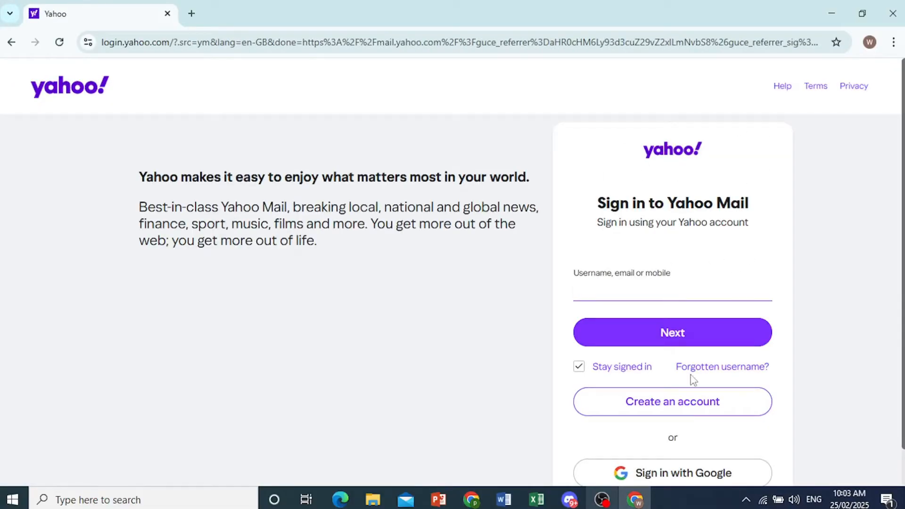
Step: Start a new Yahoo account and accept one of the suggested email addresses
{"action": "left_click", "coordinate": [671, 402]}
{"action": "type", "text": "William"}
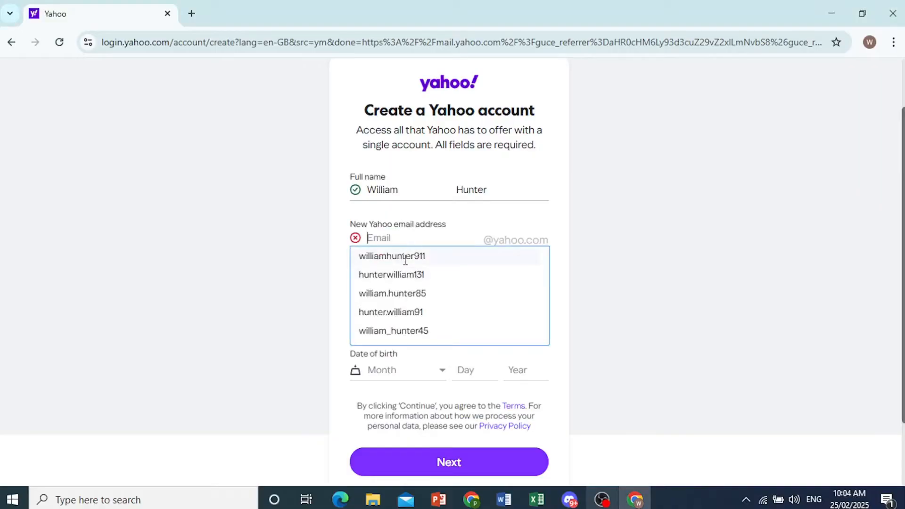
{"action": "mouse_move", "coordinate": [390, 274]}
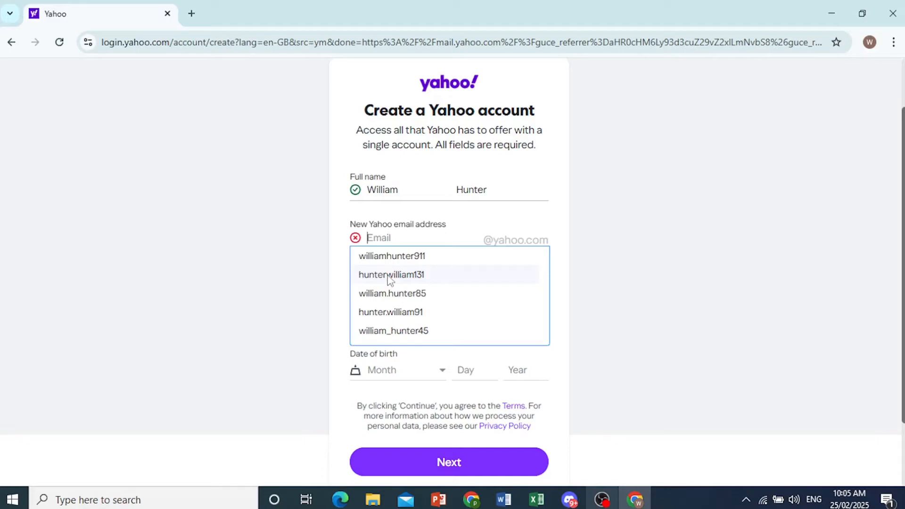
{"action": "left_click", "coordinate": [390, 275]}
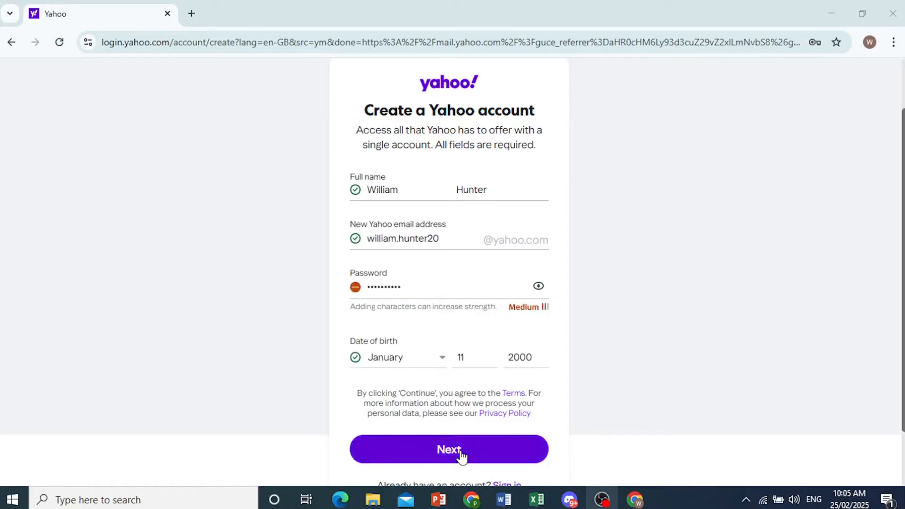
Step: Submit the account form and review the 'Add your phone number' verification page
{"action": "left_click", "coordinate": [449, 449]}
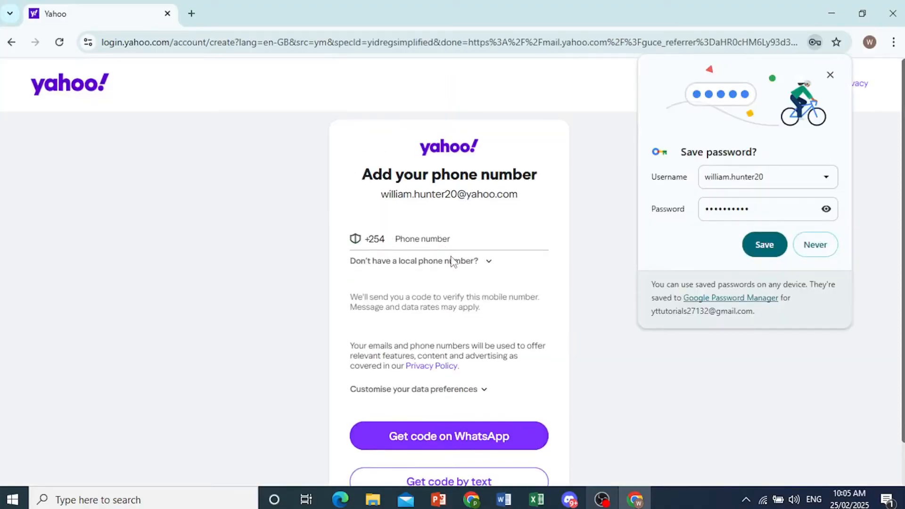
{"action": "scroll", "scroll_direction": "down", "scroll_amount": 3}
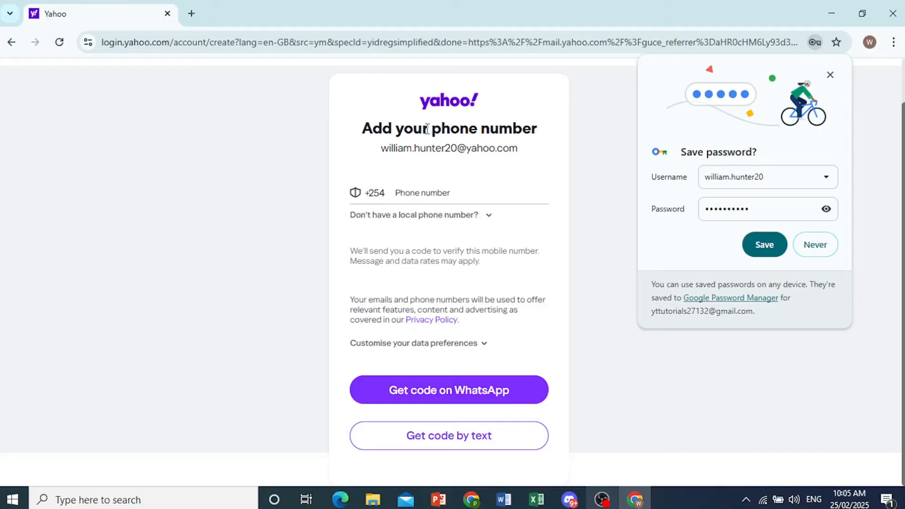
{"action": "mouse_move", "coordinate": [437, 176]}
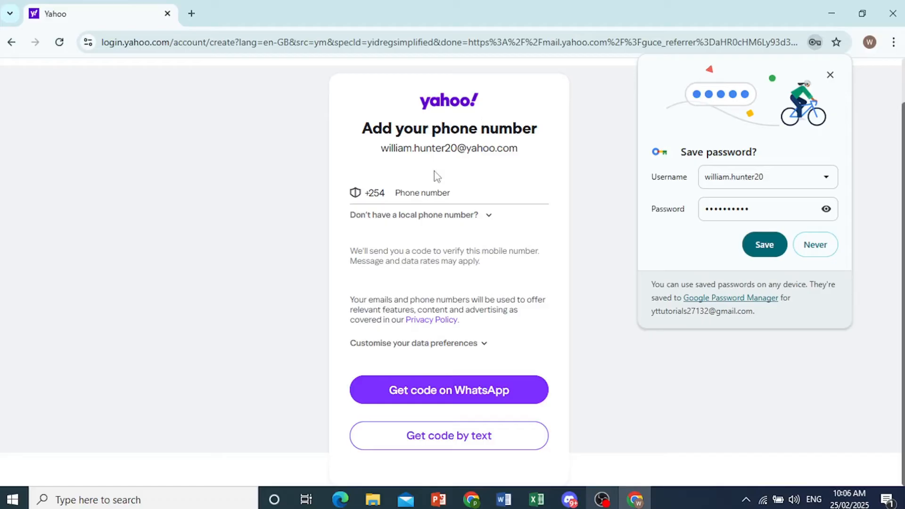
{"action": "mouse_move", "coordinate": [559, 395]}
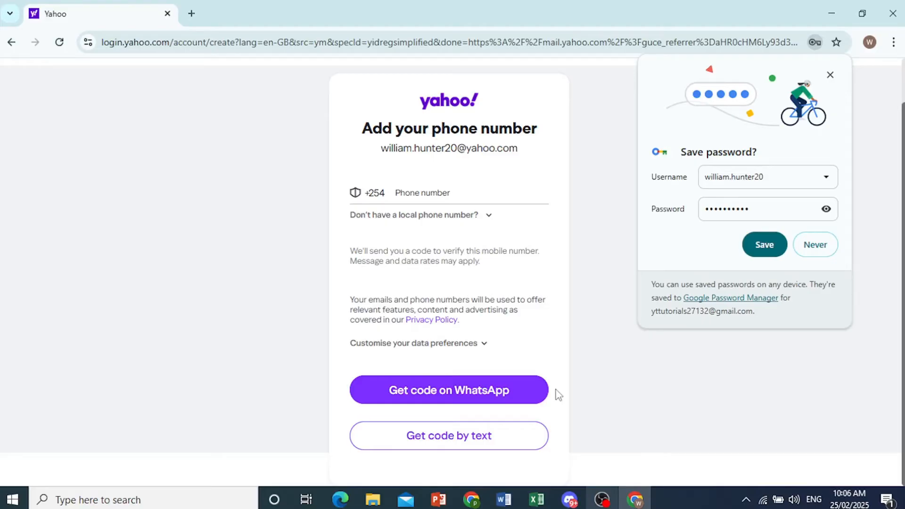
{"action": "mouse_move", "coordinate": [450, 395]}
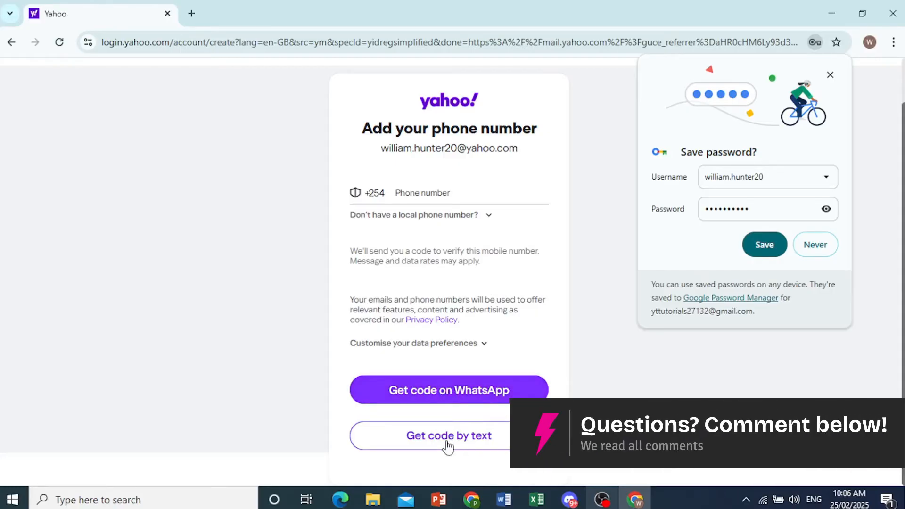
{"action": "mouse_move", "coordinate": [518, 232]}
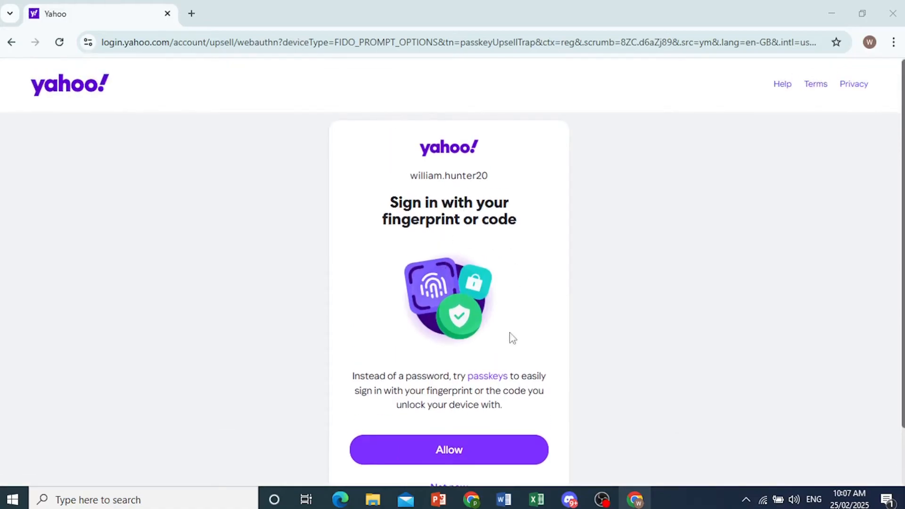
{"action": "mouse_move", "coordinate": [492, 246]}
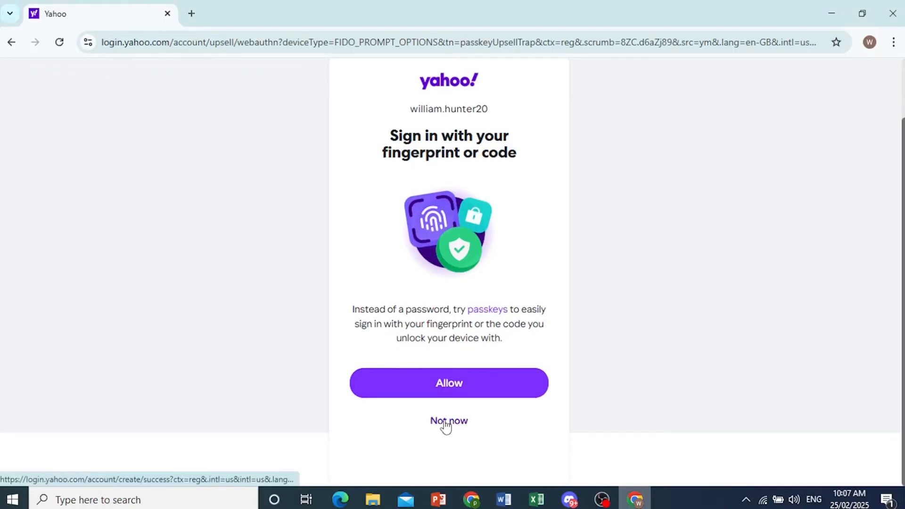
Step: Decline passkey sign-in with 'Not now' to reach the account-created confirmation
{"action": "left_click", "coordinate": [449, 421]}
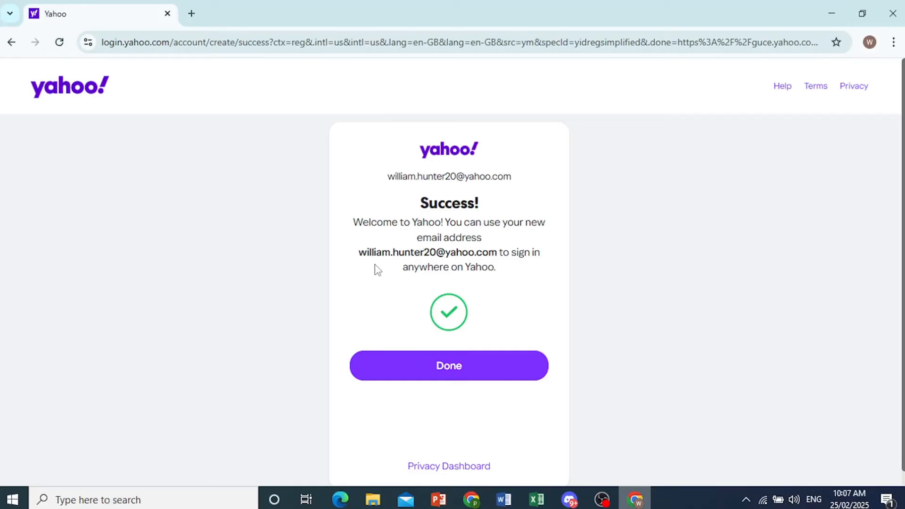
{"action": "mouse_move", "coordinate": [433, 223]}
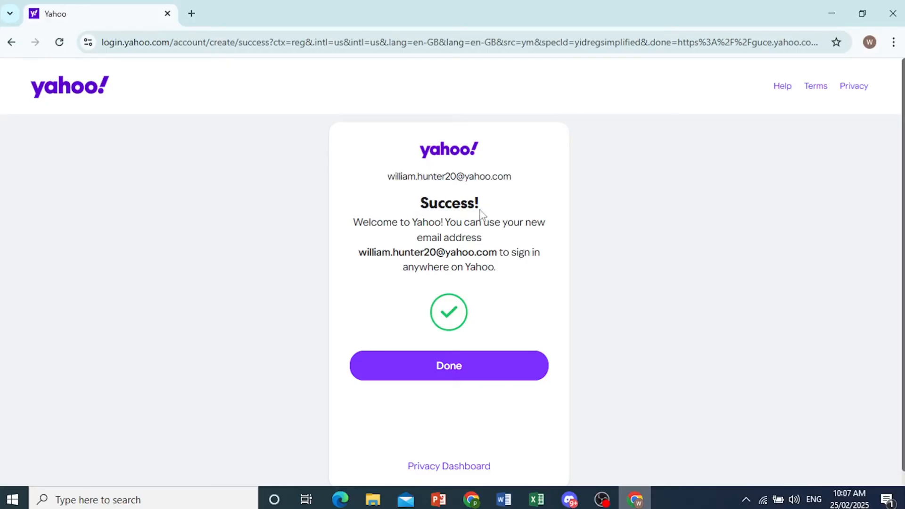
{"action": "mouse_move", "coordinate": [504, 282]}
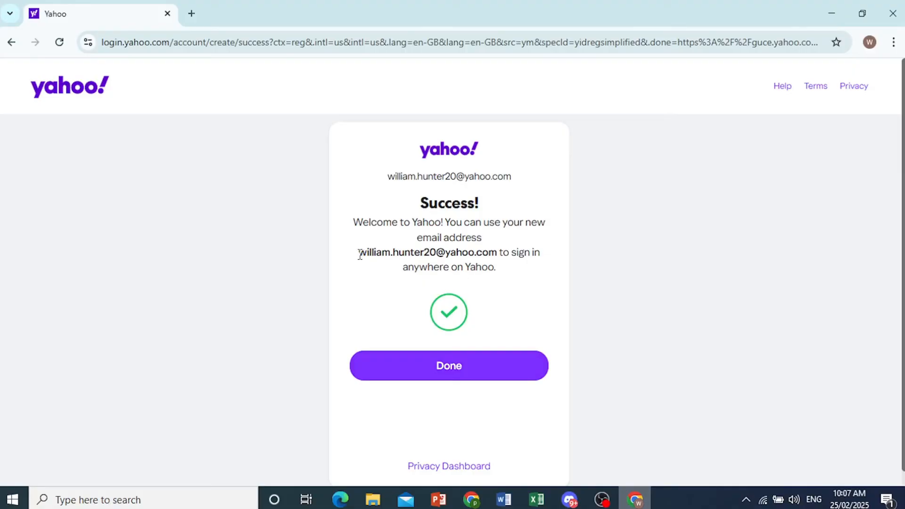
Step: Select the new email address and confirm Done so the mailbox starts loading
{"action": "double_click", "coordinate": [427, 253]}
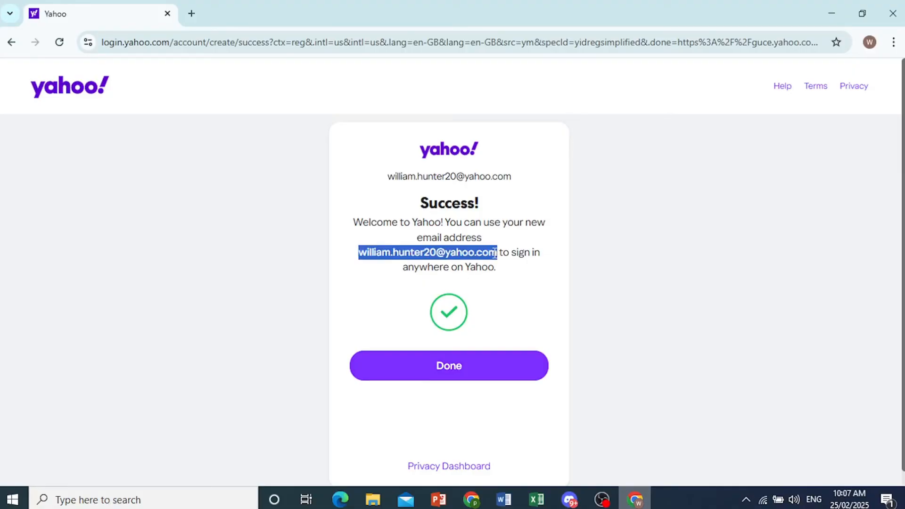
{"action": "left_click", "coordinate": [449, 366]}
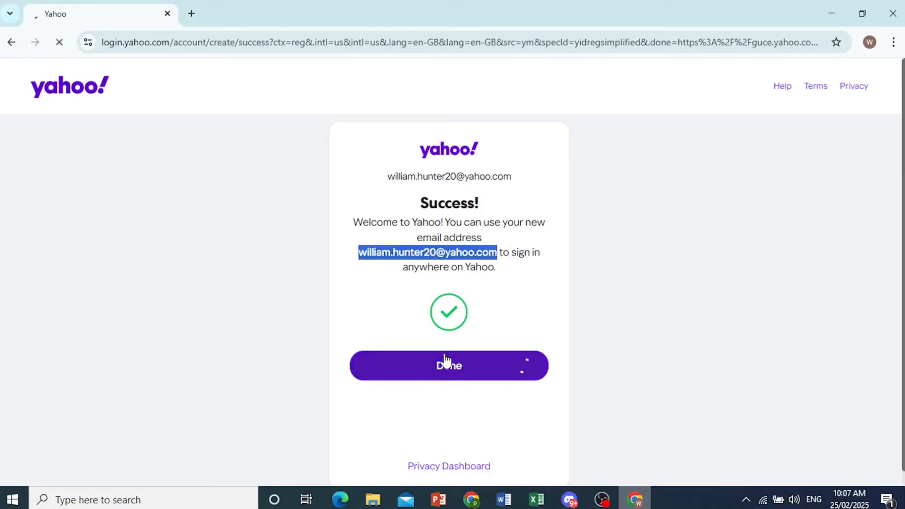
{"action": "left_click", "coordinate": [449, 366]}
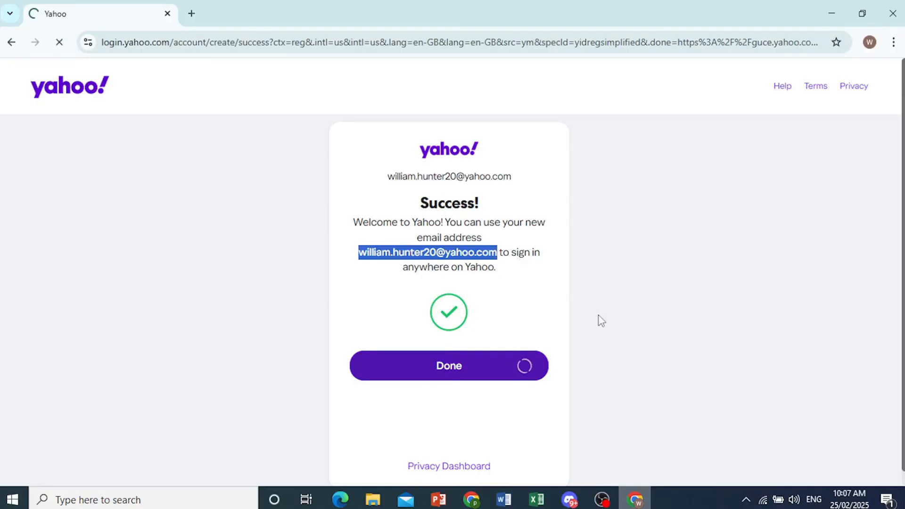
{"action": "left_click", "coordinate": [448, 366]}
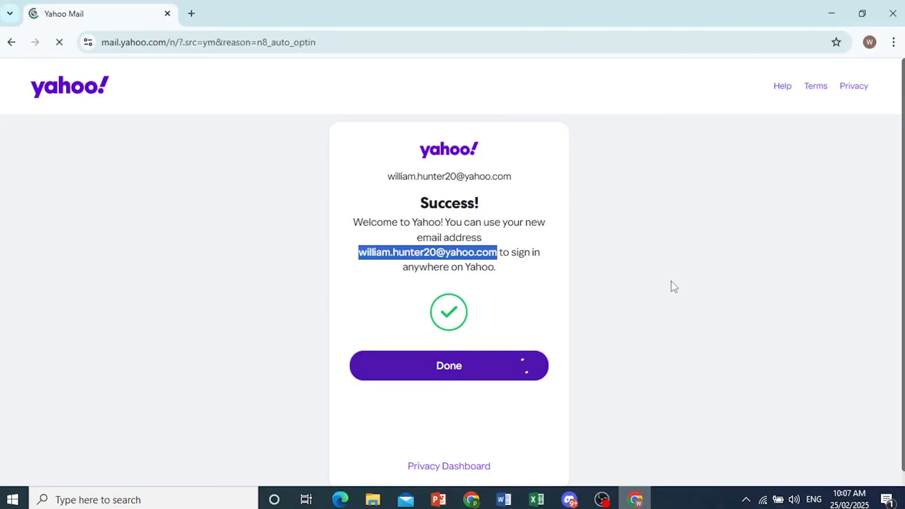
Step: Enter the new empty inbox and dismiss the 'Welcome to the new Yahoo Mail' popup
{"action": "left_click", "coordinate": [448, 366]}
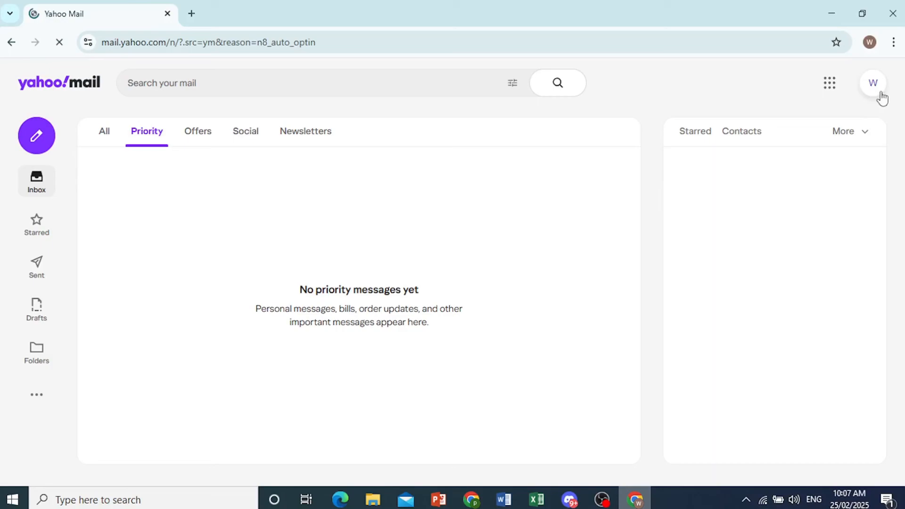
{"action": "mouse_move", "coordinate": [144, 98]}
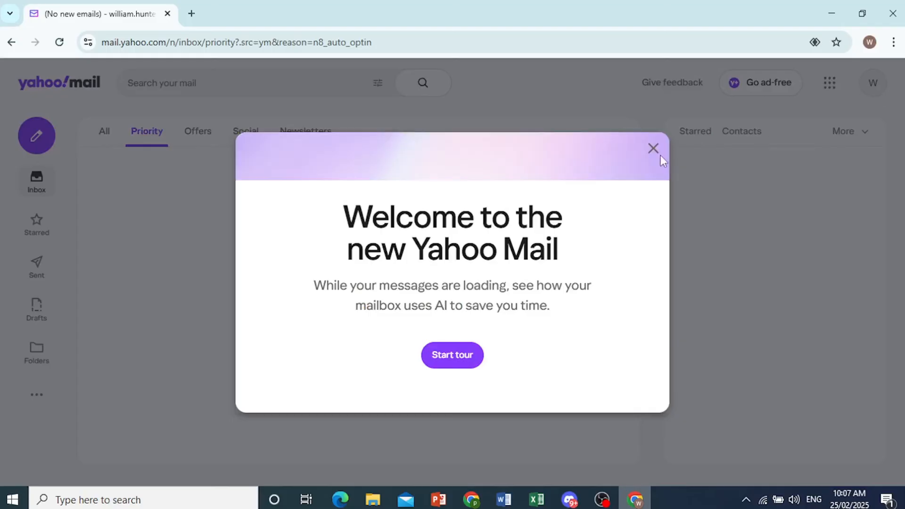
{"action": "left_click", "coordinate": [653, 148]}
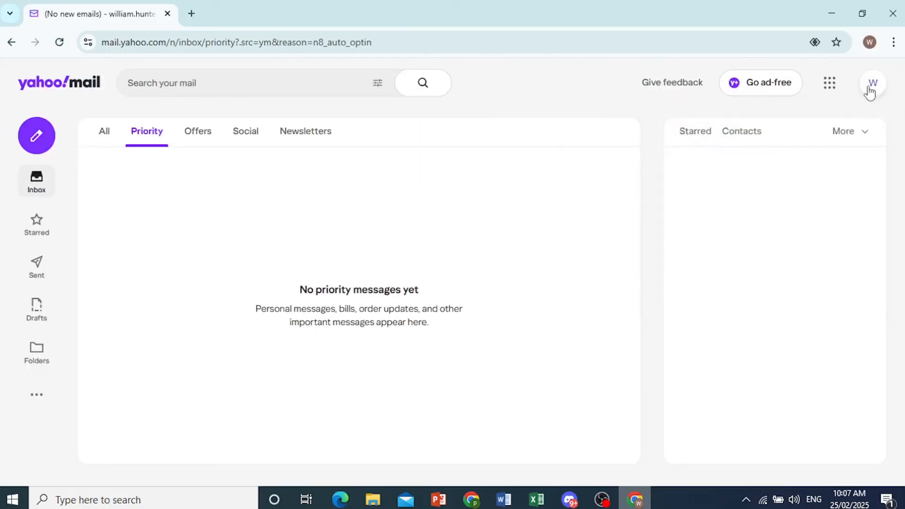
Step: Show the account menu with the new account's name and Yahoo username
{"action": "left_click", "coordinate": [872, 83]}
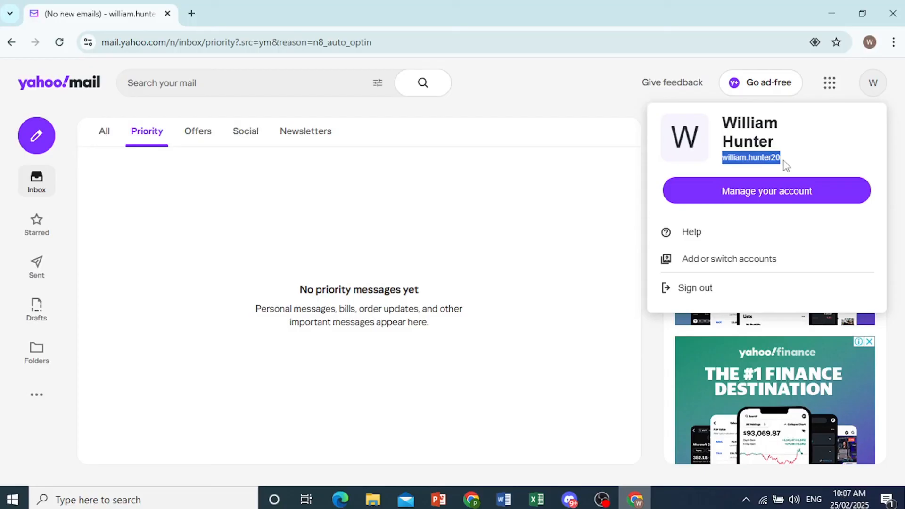
{"action": "mouse_move", "coordinate": [772, 182]}
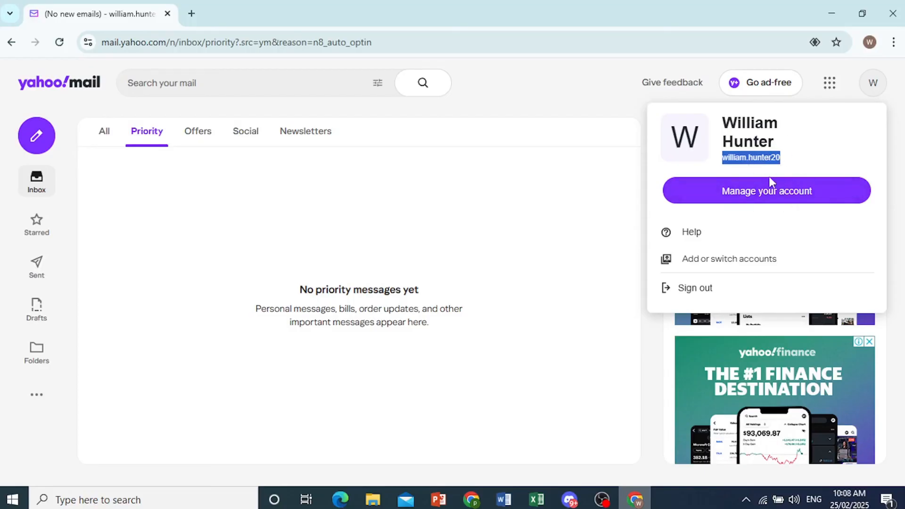